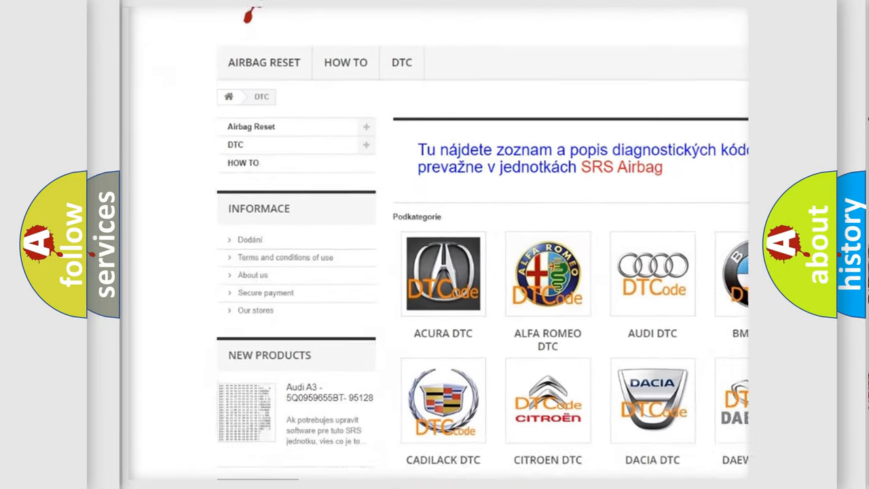
scroll(down, 3)
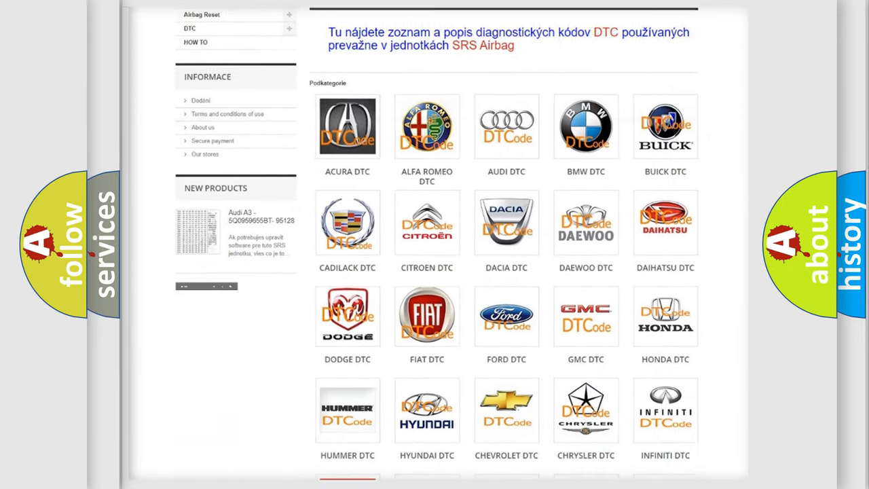
scroll(down, 3)
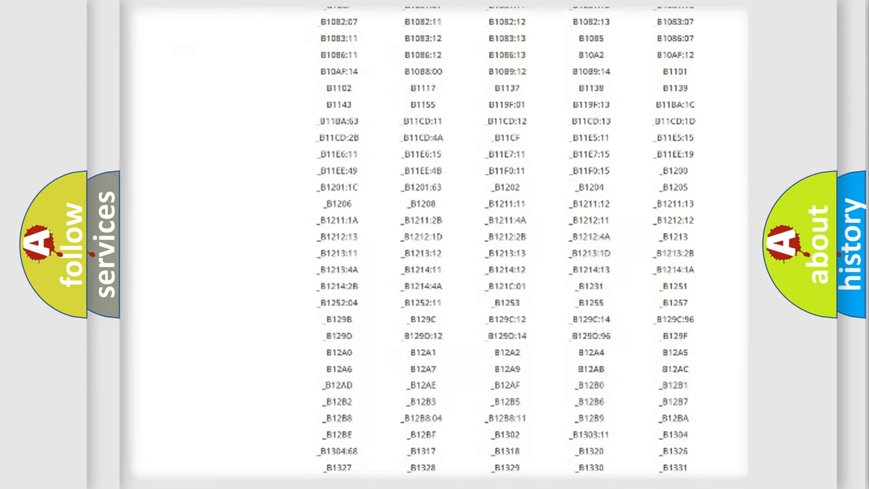
scroll(down, 3)
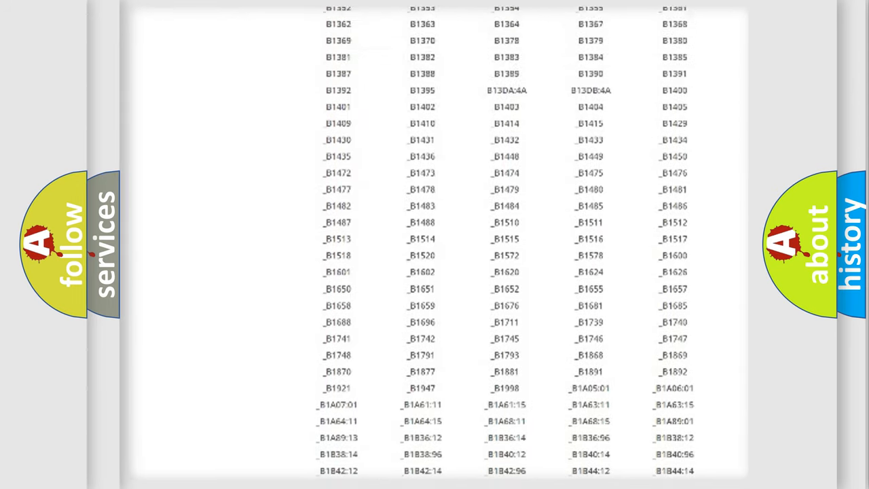